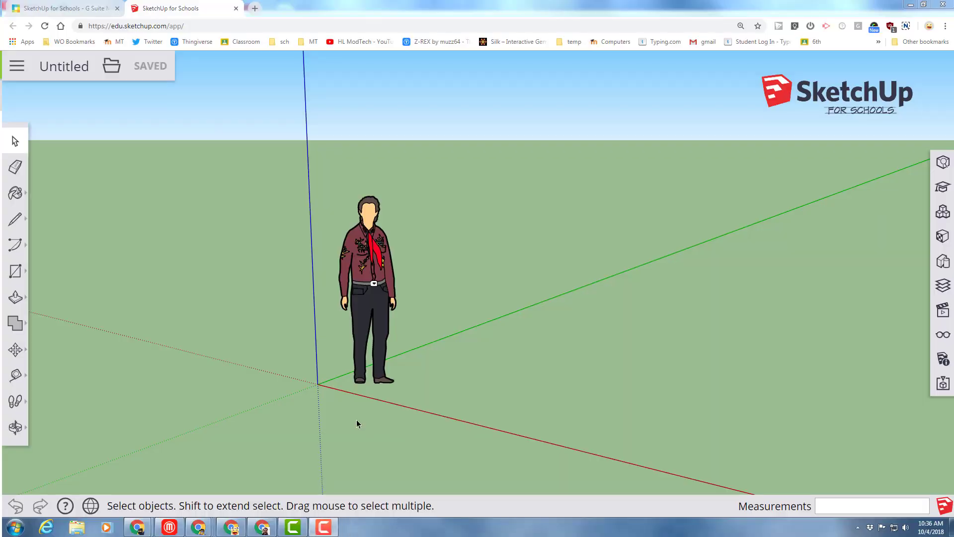
Start a new model from the Simple Template - Millimeters with the default figure removed.
left_click(365, 280)
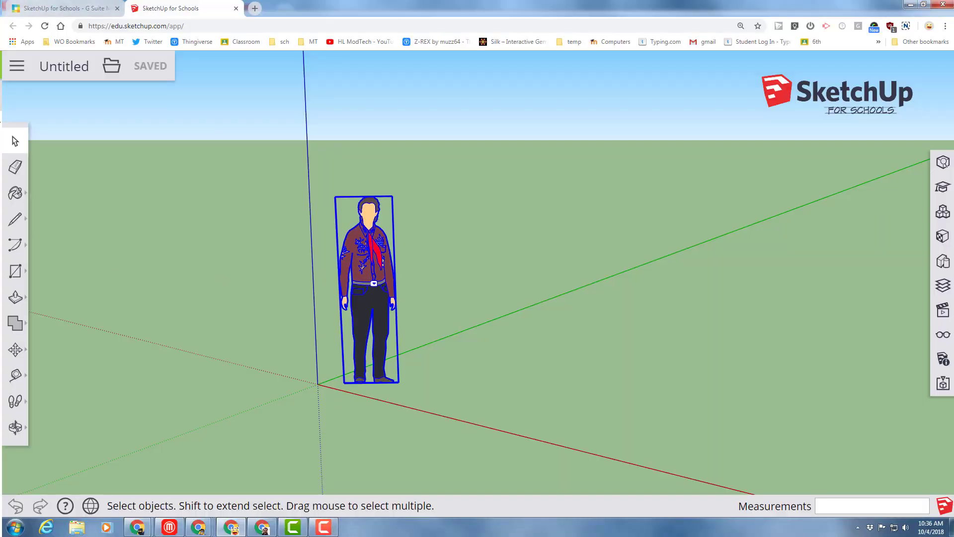
left_click(17, 65)
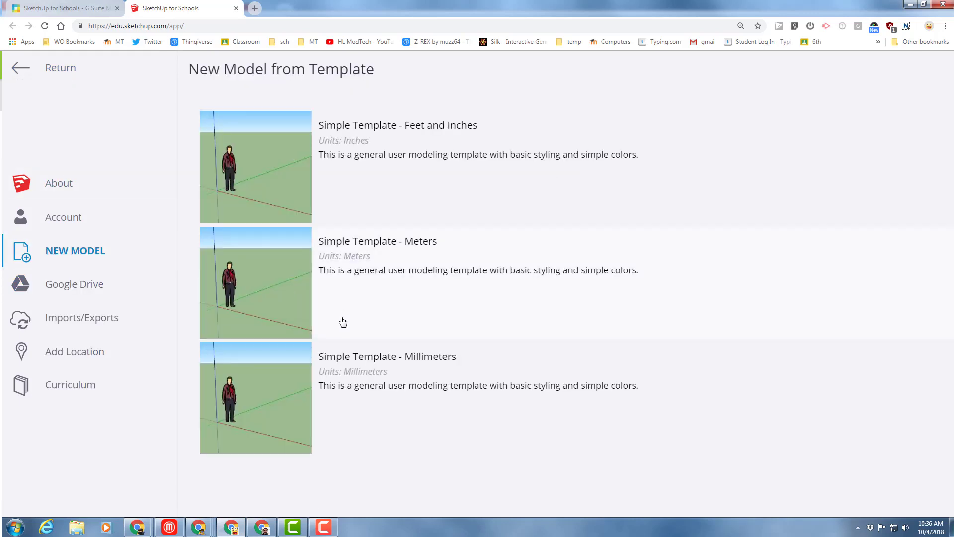
mouse_move(257, 391)
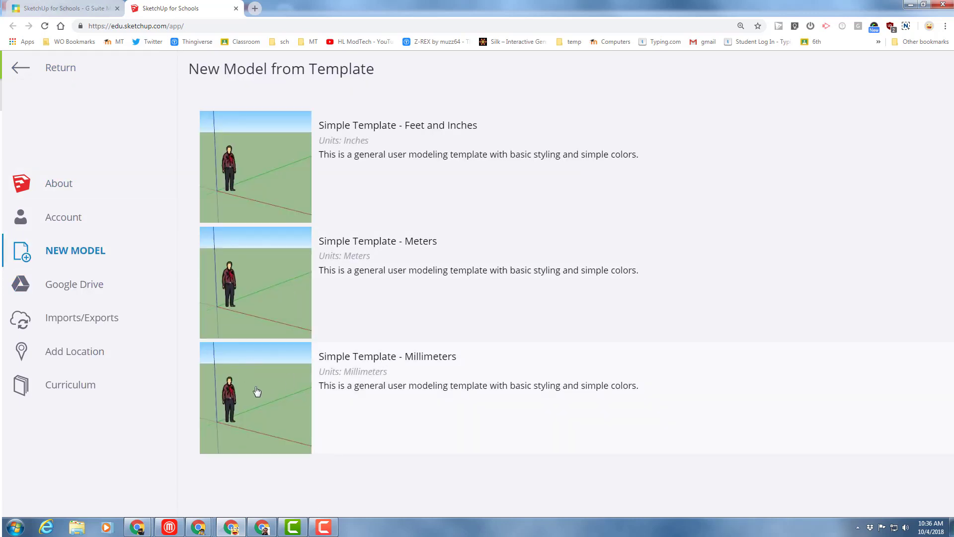
left_click(255, 397)
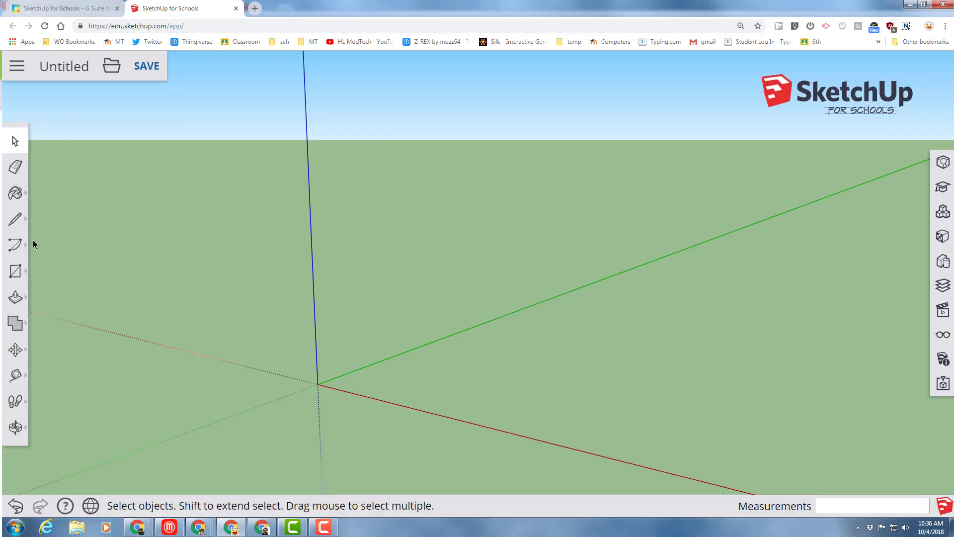
Draw a 60 x 40 mm rectangle from the origin, then begin dimensioning it.
left_click(15, 270)
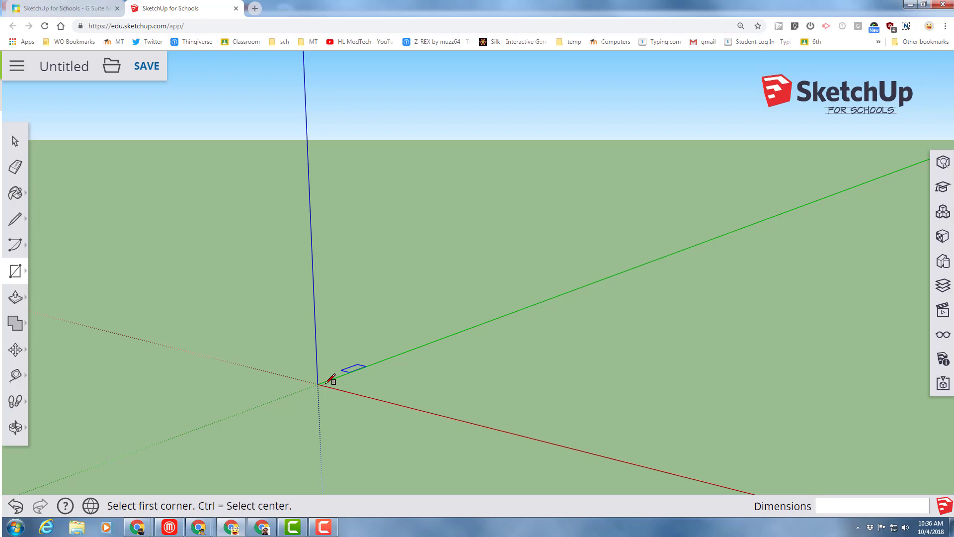
left_click(319, 383)
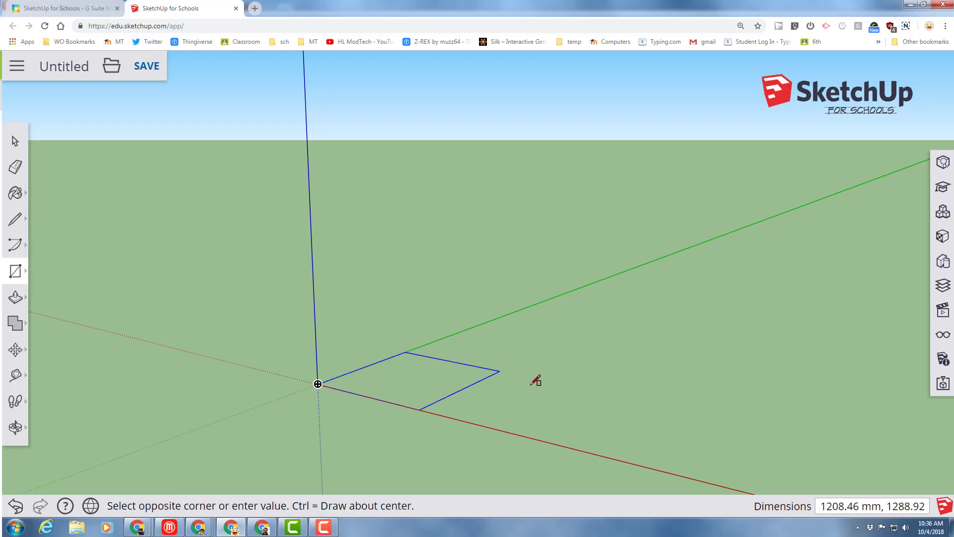
left_click(15, 270)
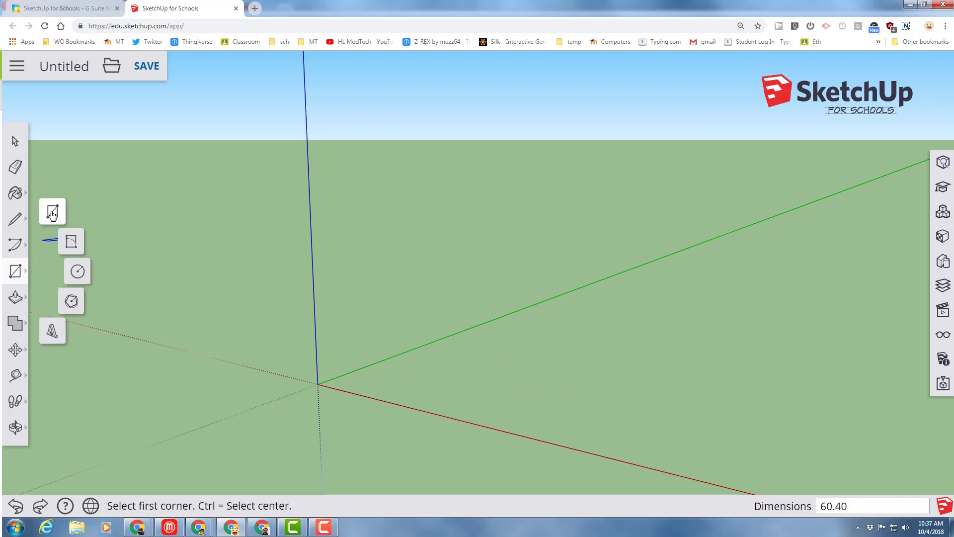
left_click(318, 384)
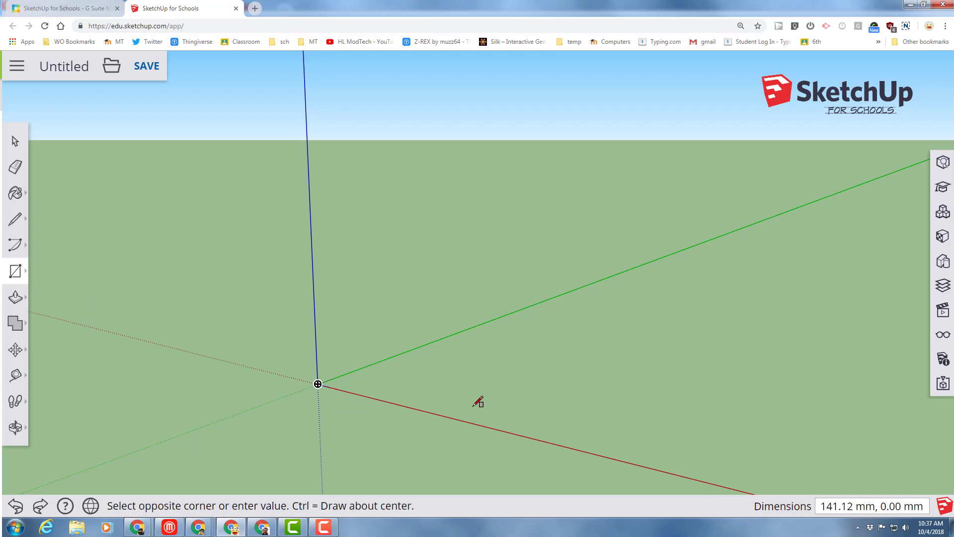
left_click_drag(318, 384, 545, 365)
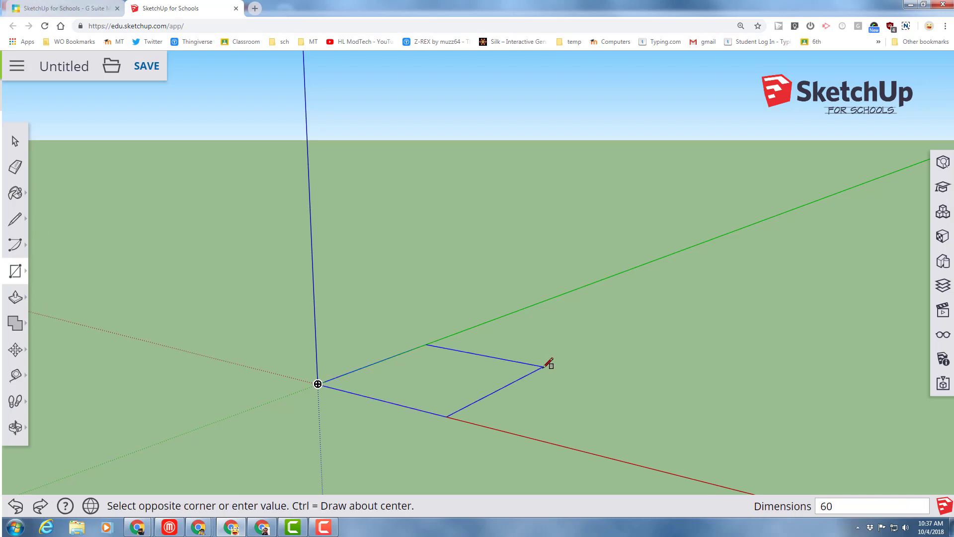
type(",40")
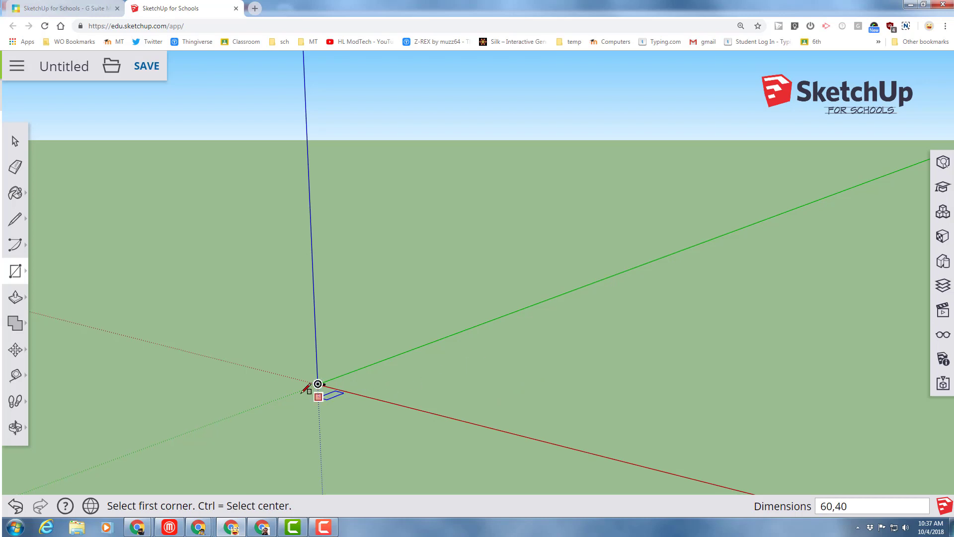
left_click(15, 428)
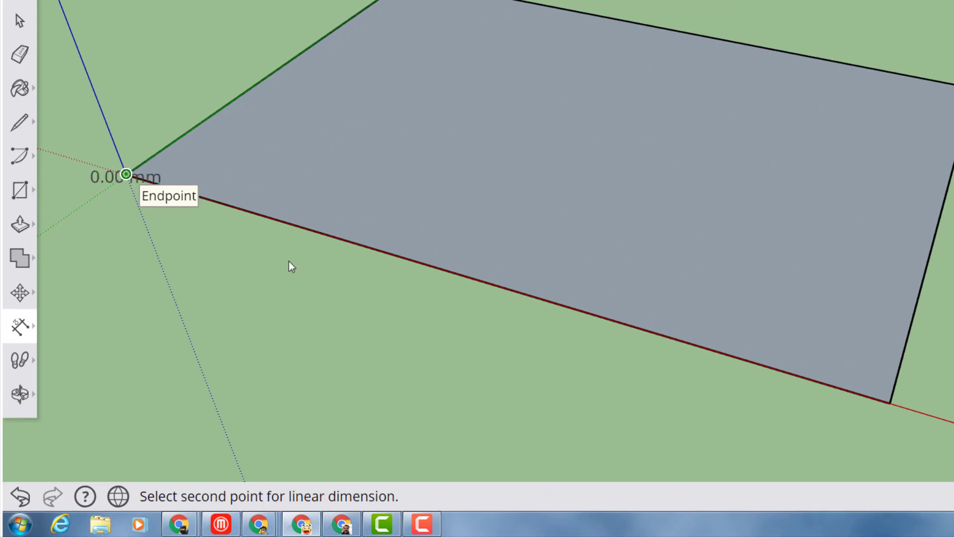
Place the 60.00 mm dimension beside the rectangle's long edge.
left_click(886, 403)
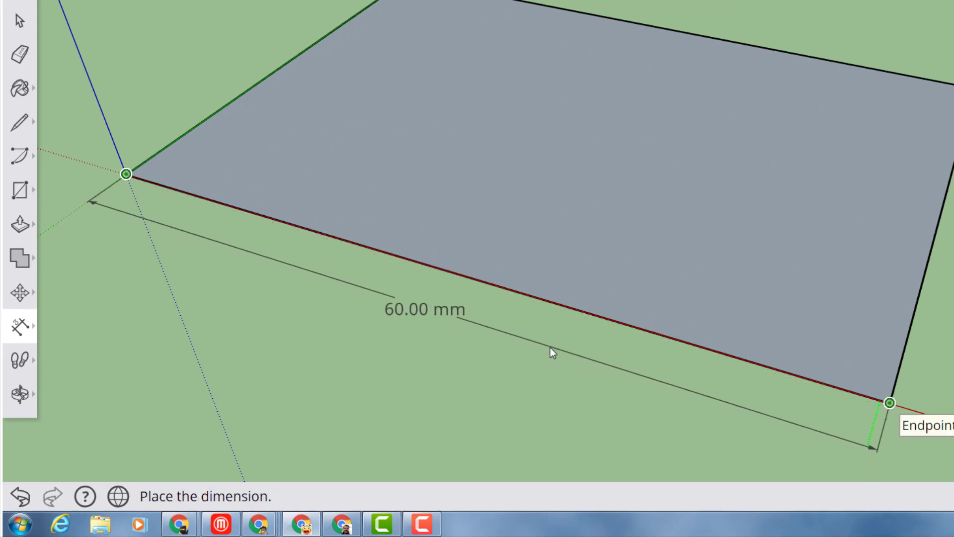
left_click(550, 354)
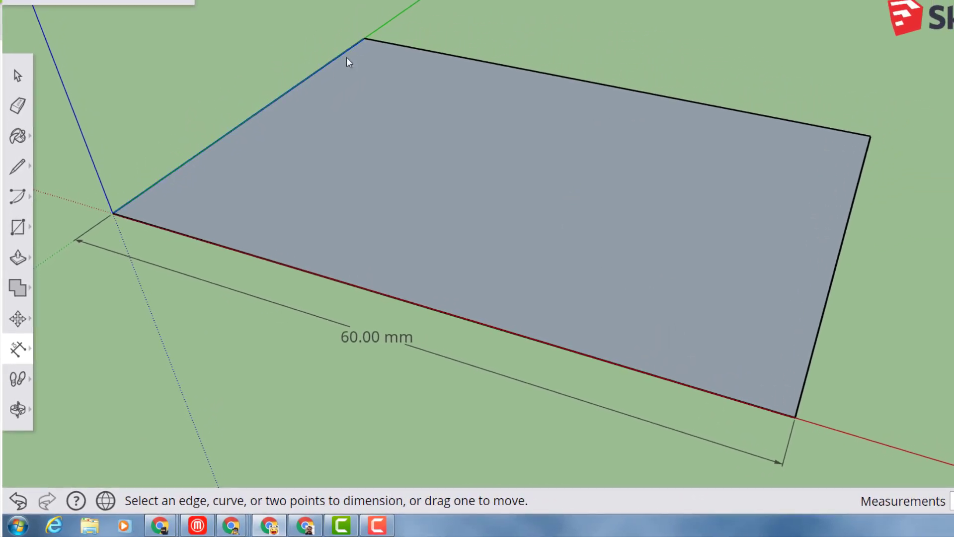
mouse_move(363, 38)
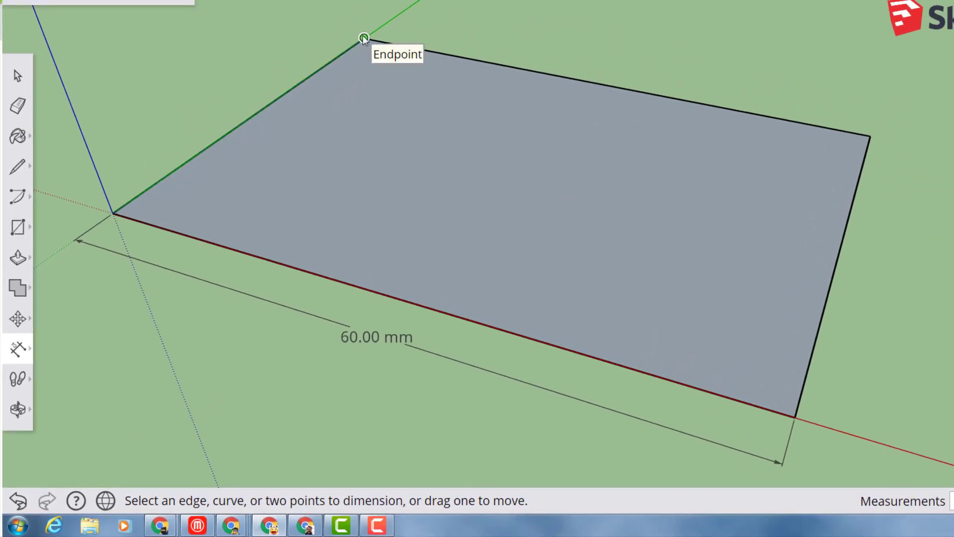
mouse_move(115, 213)
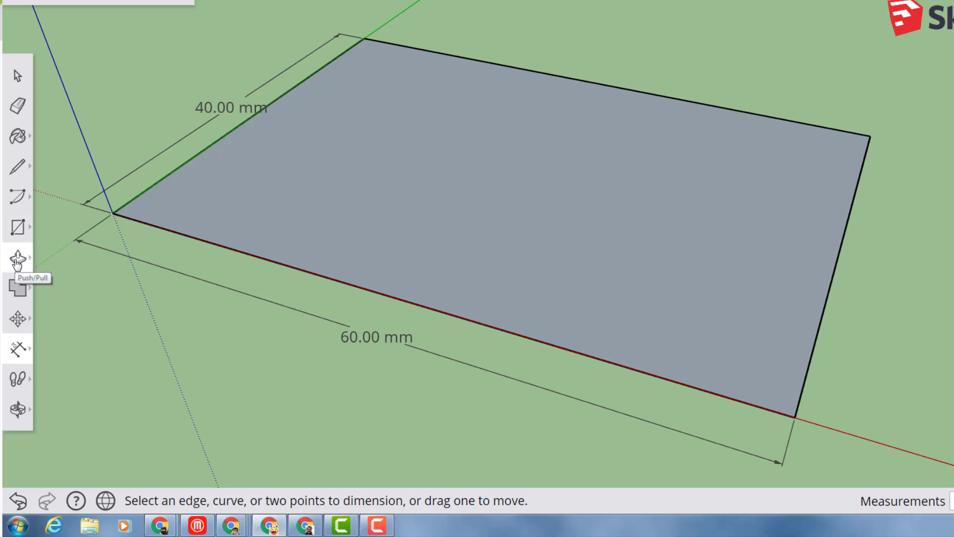
Inset the rectangle's outline by 2 mm with the Offset tool to form the frame walls.
left_click(18, 257)
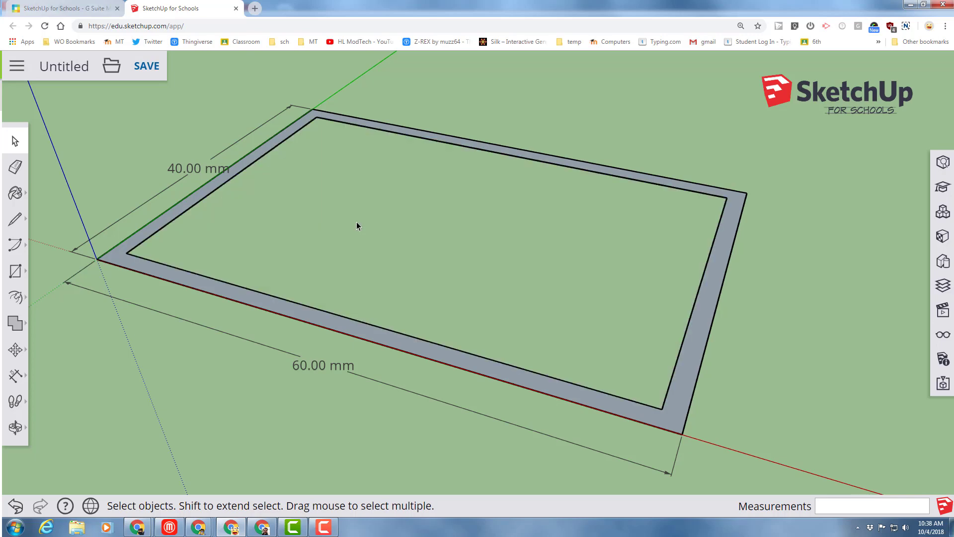
mouse_move(164, 329)
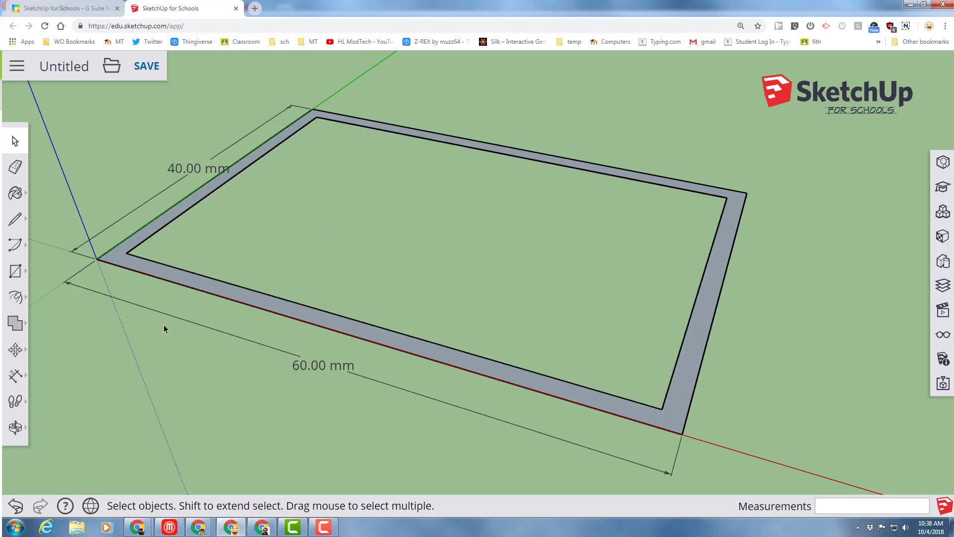
mouse_move(283, 223)
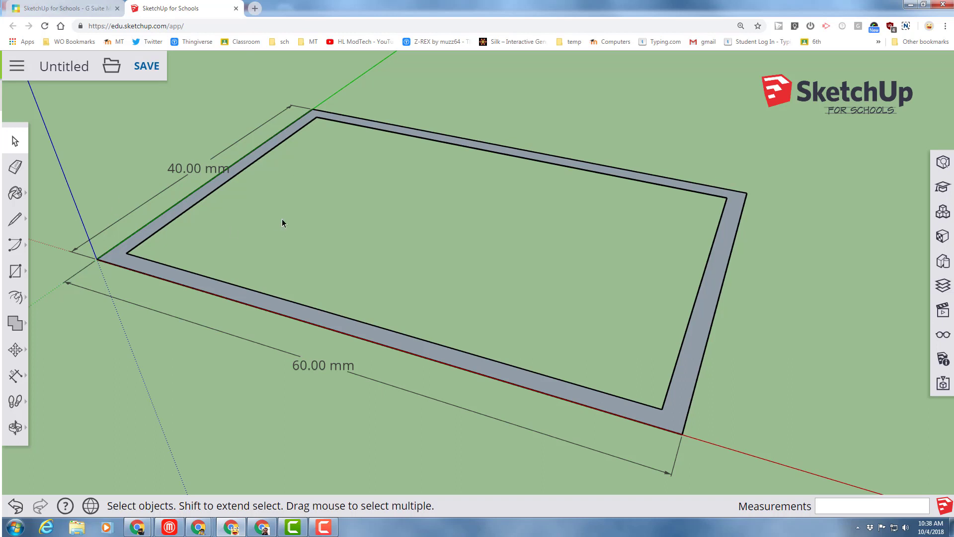
mouse_move(146, 65)
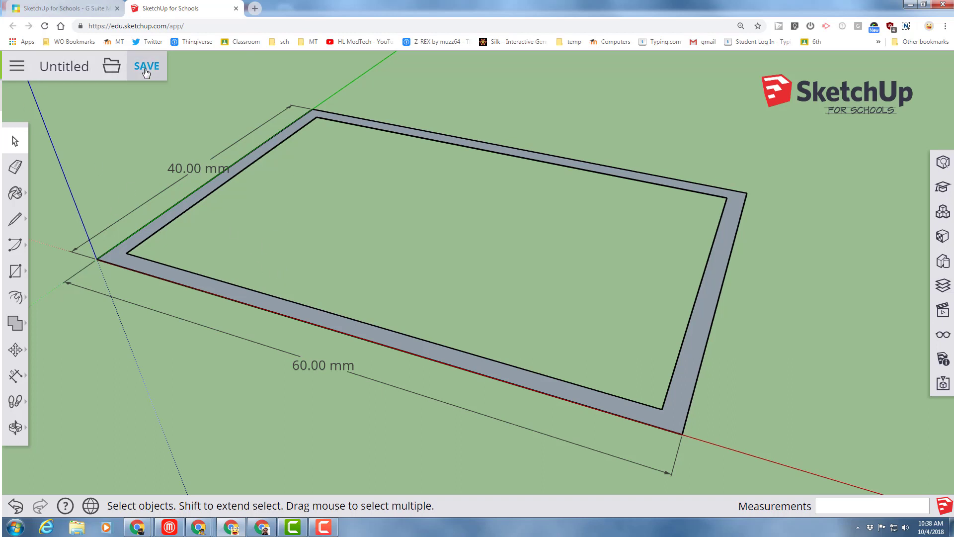
Save the model as 'u draw mdh' into the sketchup folder on Google Drive.
left_click(146, 66)
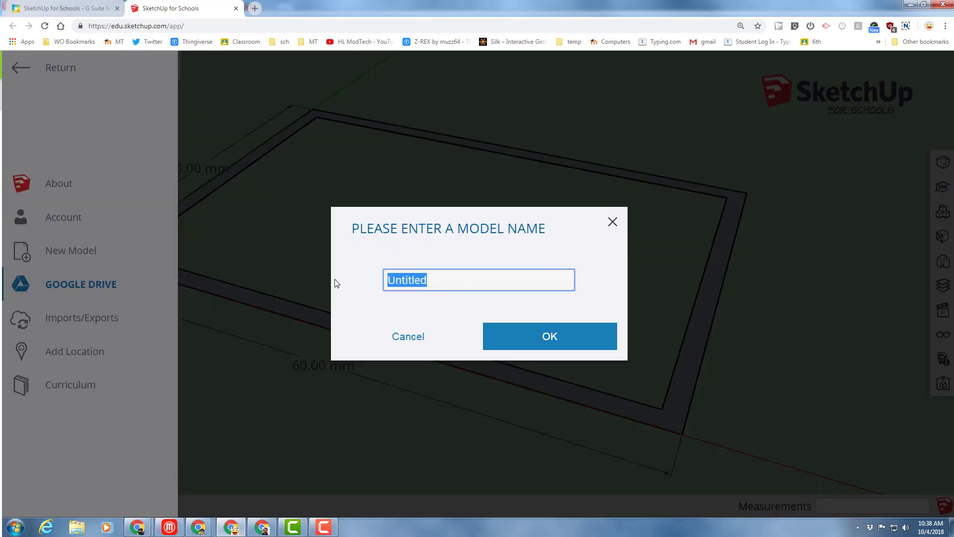
type("u draw mdh")
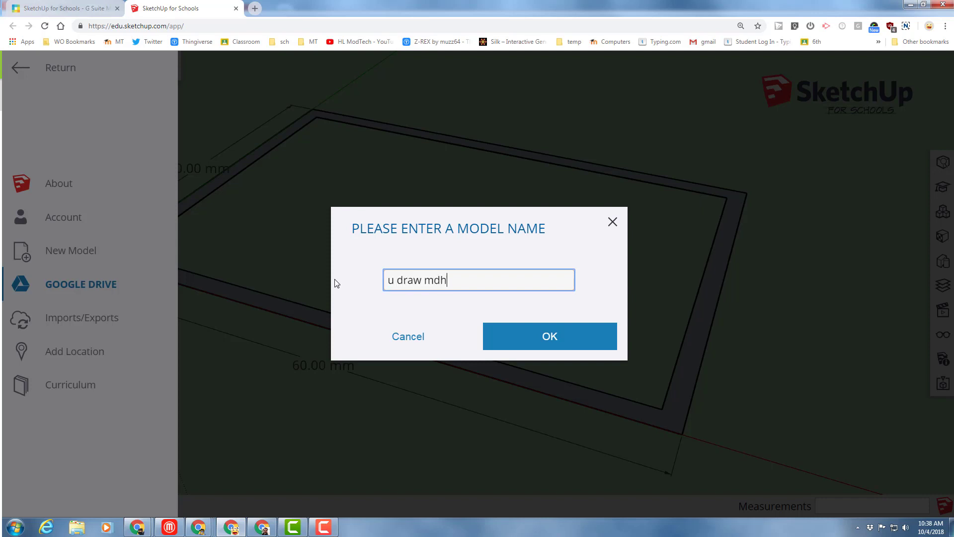
left_click(549, 336)
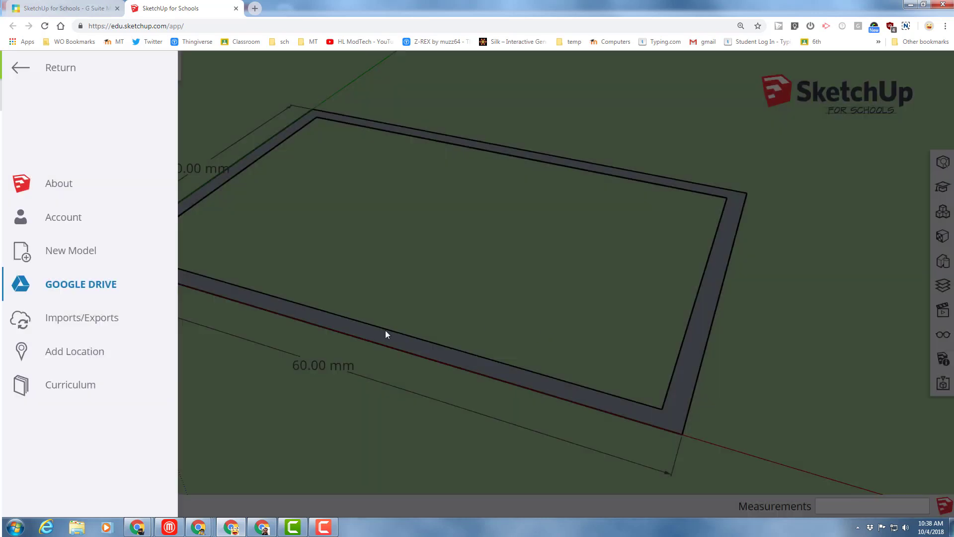
left_click(81, 285)
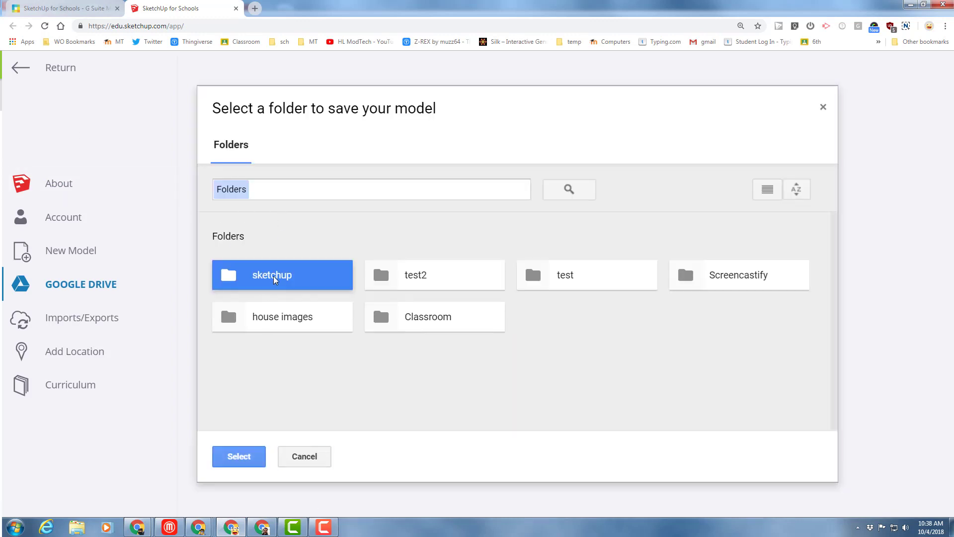
left_click(237, 456)
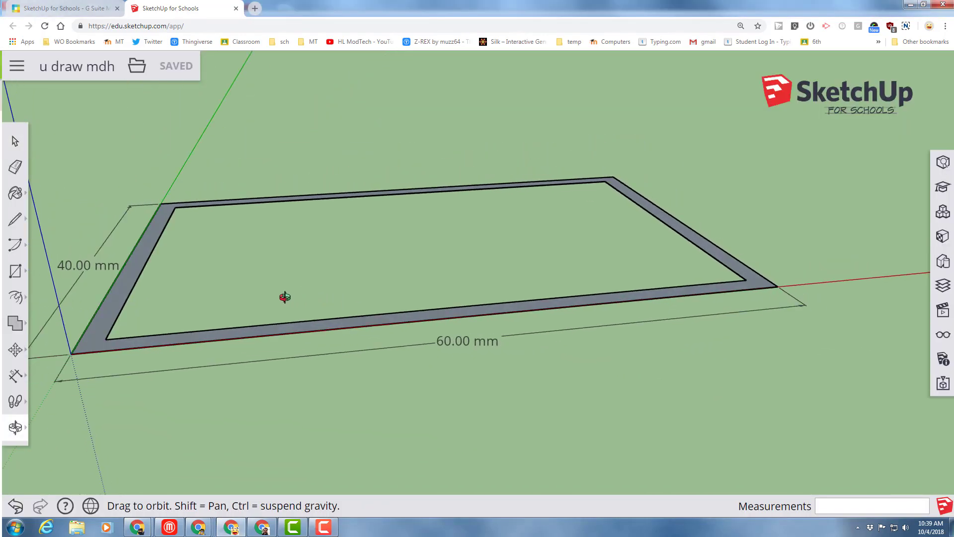
left_click_drag(285, 297, 315, 359)
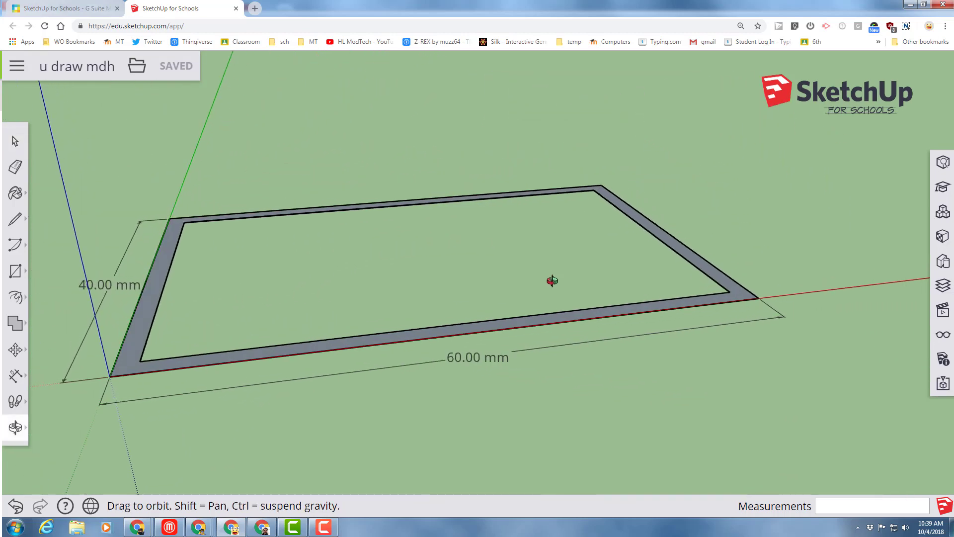
left_click_drag(550, 281, 387, 297)
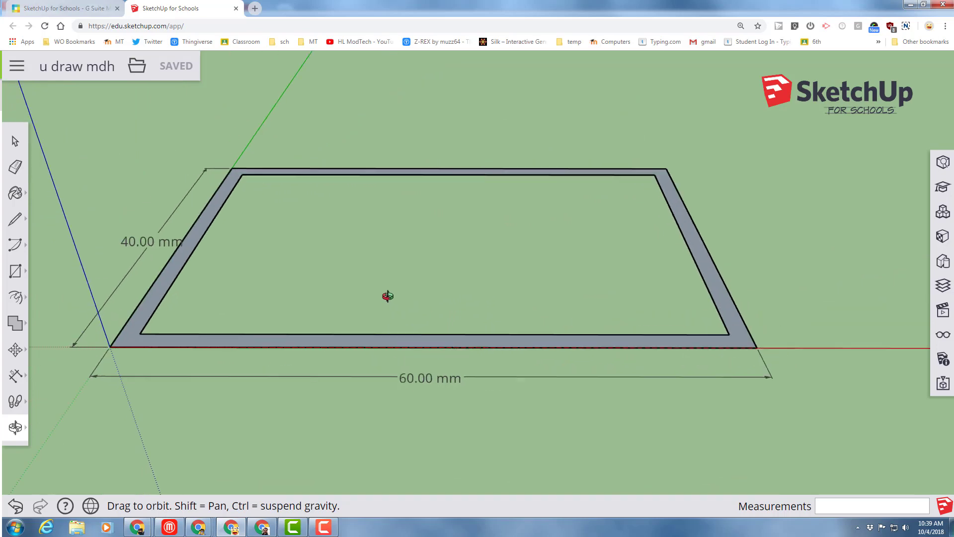
left_click_drag(387, 296, 528, 321)
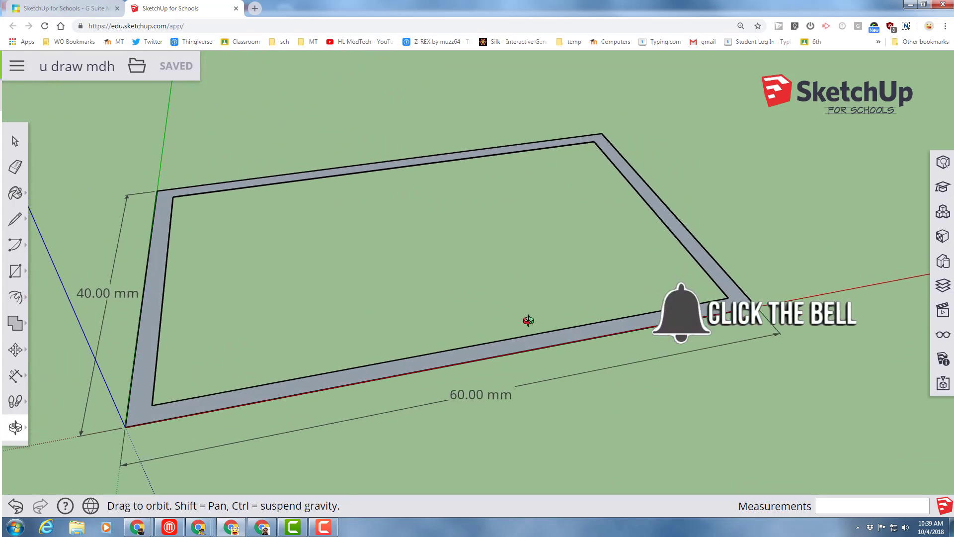